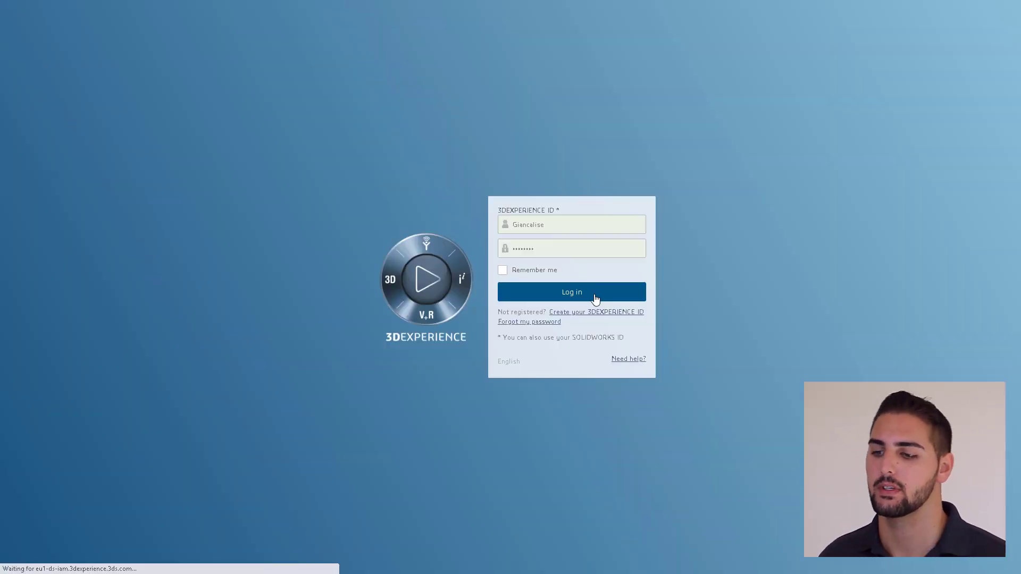
Step: Log in to 3DEXPERIENCE and land on My First Dashboard's Getting Started page
left_click(571, 292)
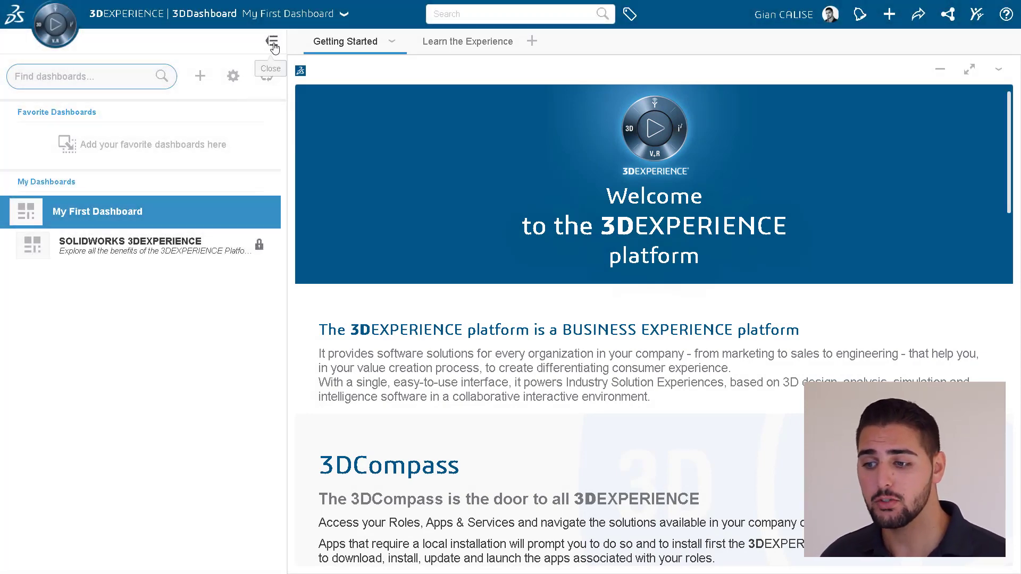
Step: Reopen the dashboard list and open the SOLIDWORKS 3DEXPERIENCE dashboard from My Dashboards
left_click(272, 41)
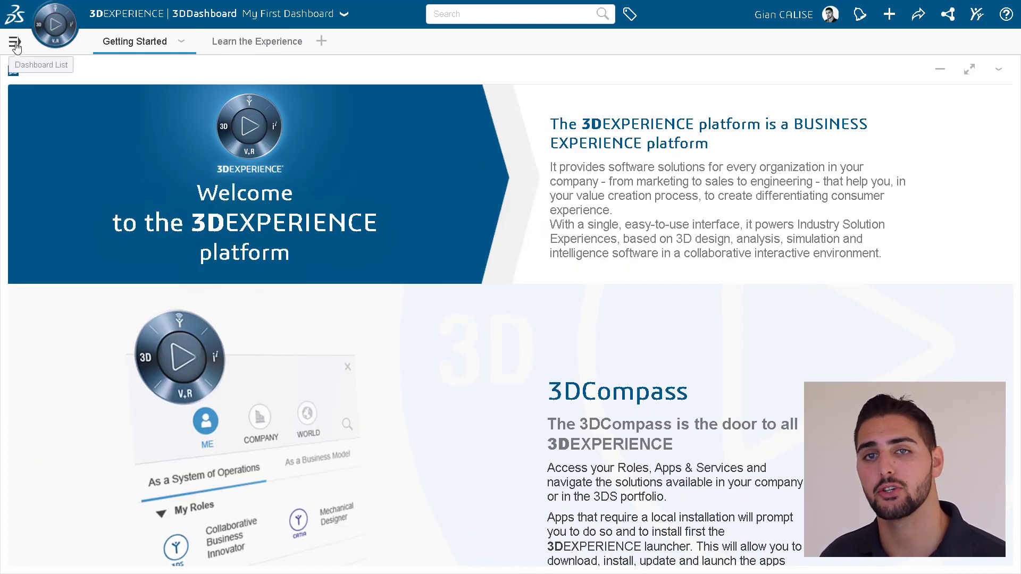
left_click(14, 44)
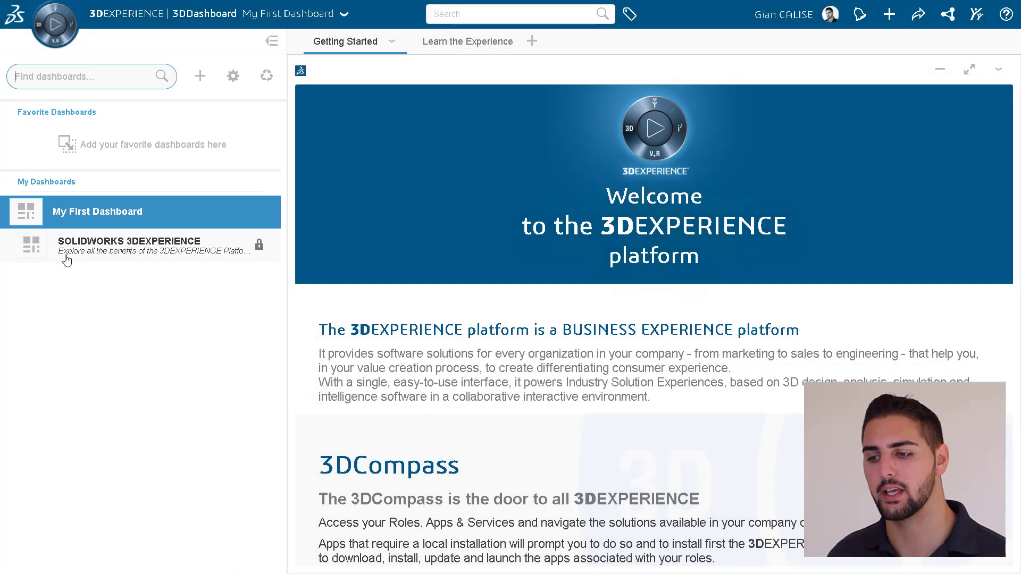
left_click(130, 246)
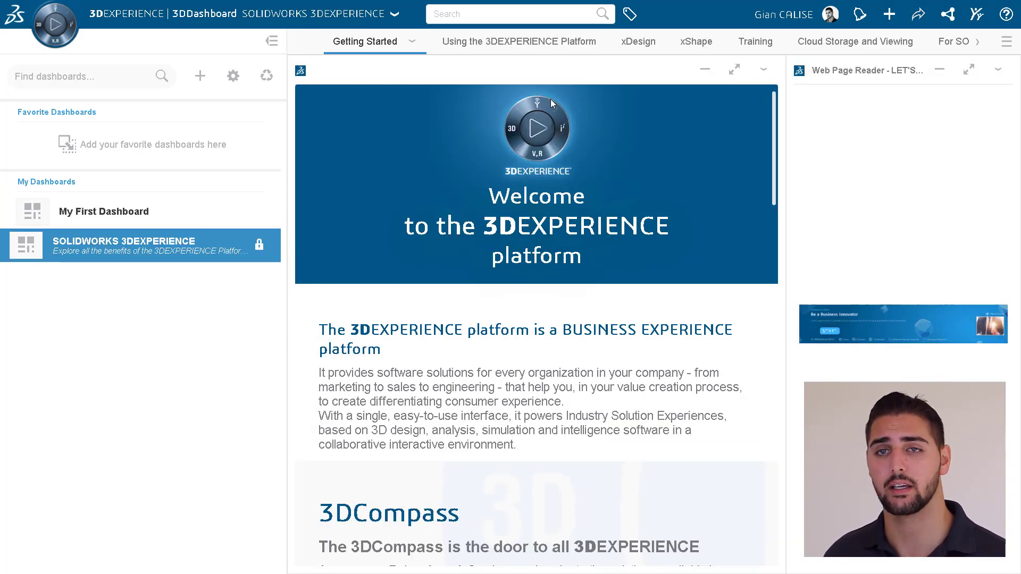
Step: Switch to the xDesign tab and maximize the xDesign widget to fill the page
left_click(618, 41)
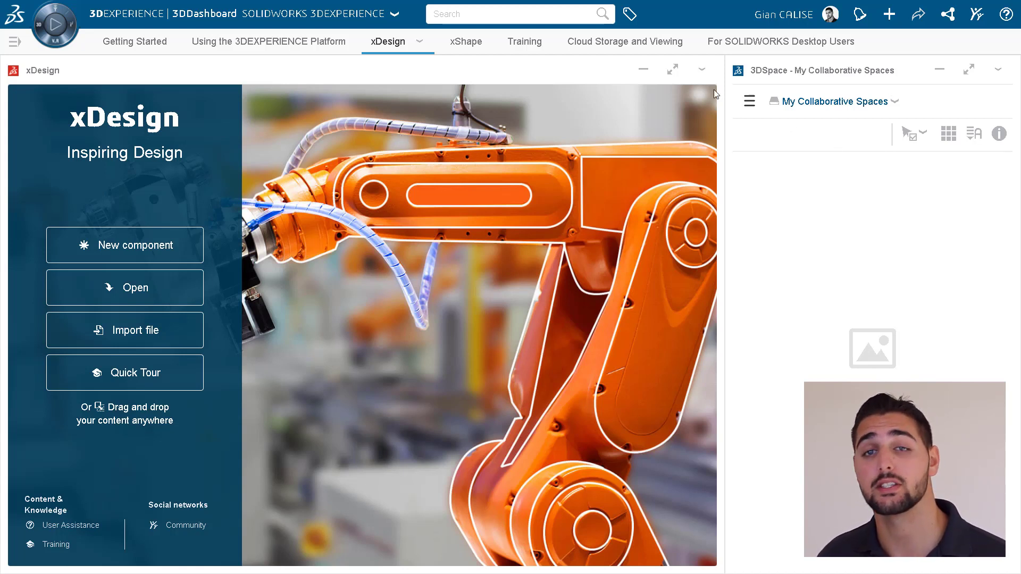
left_click(672, 69)
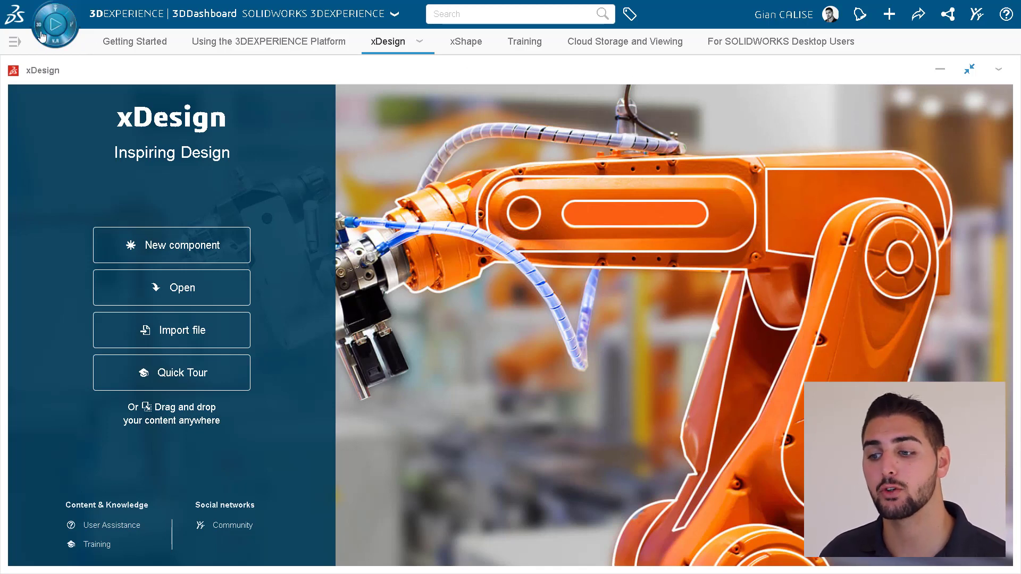
Step: Create an empty dashboard named 'My New Dashboard' from the dashboard list
left_click(13, 41)
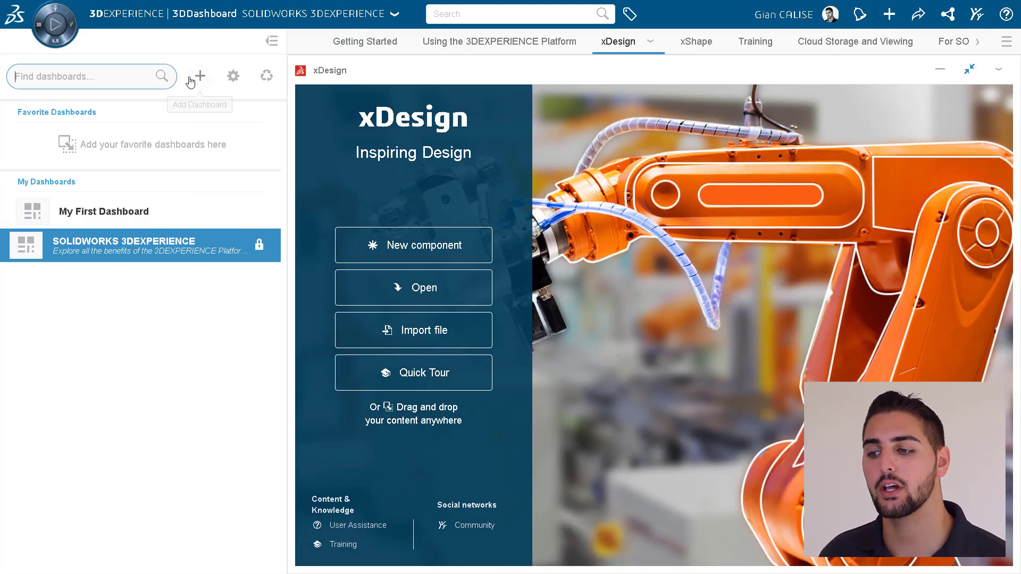
left_click(199, 75)
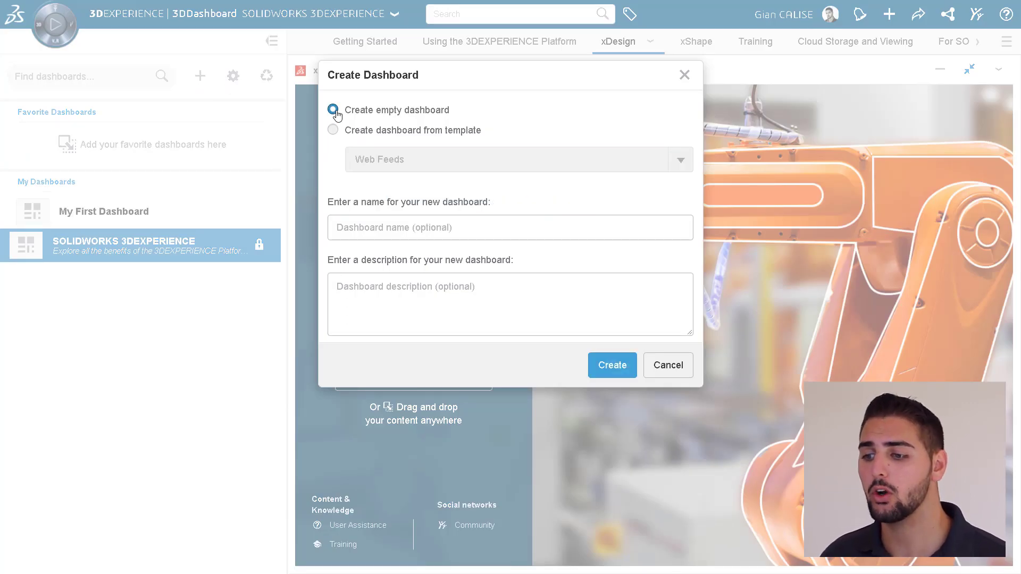
type("My New Dashboard")
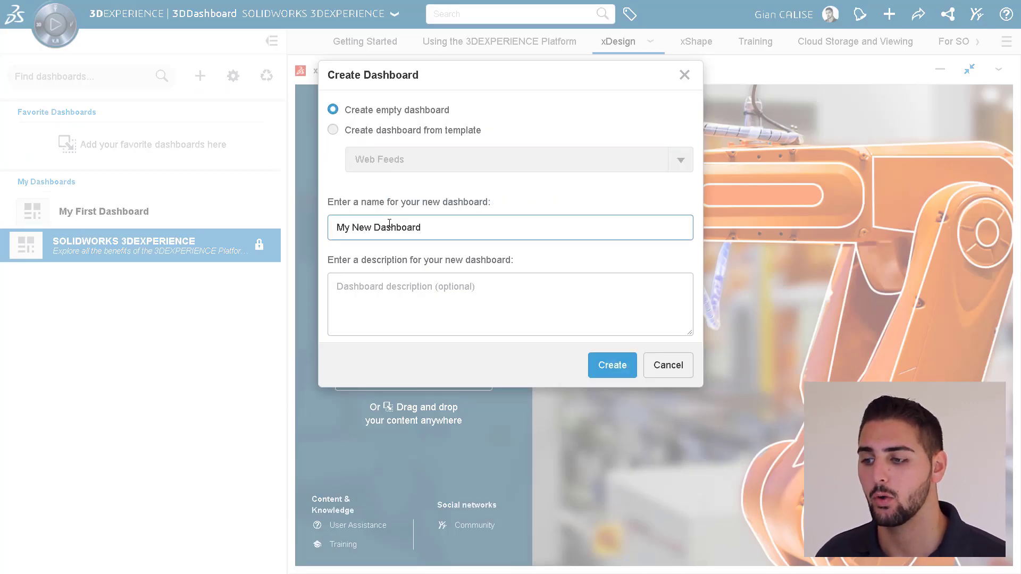
left_click(611, 365)
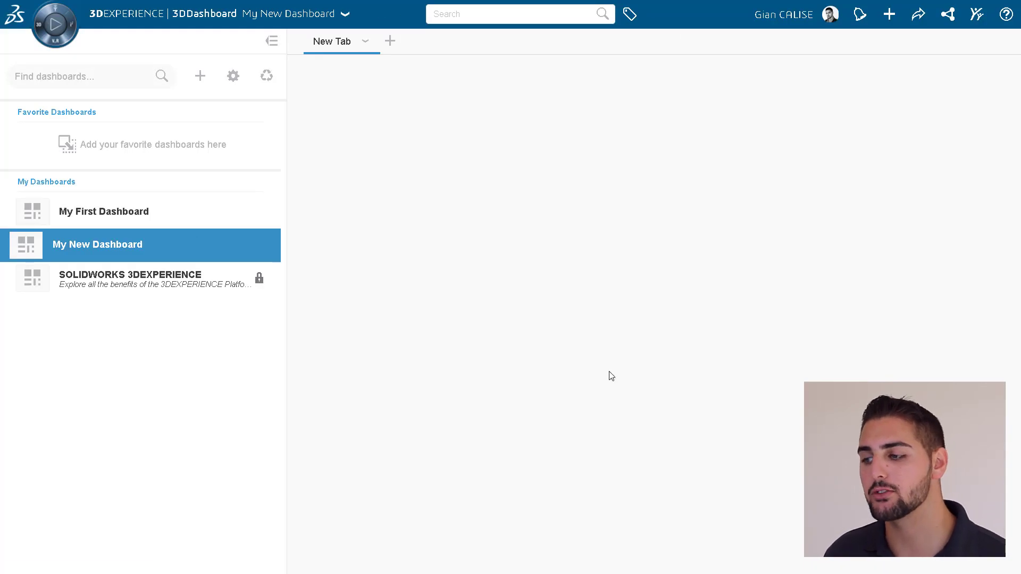
left_click(346, 14)
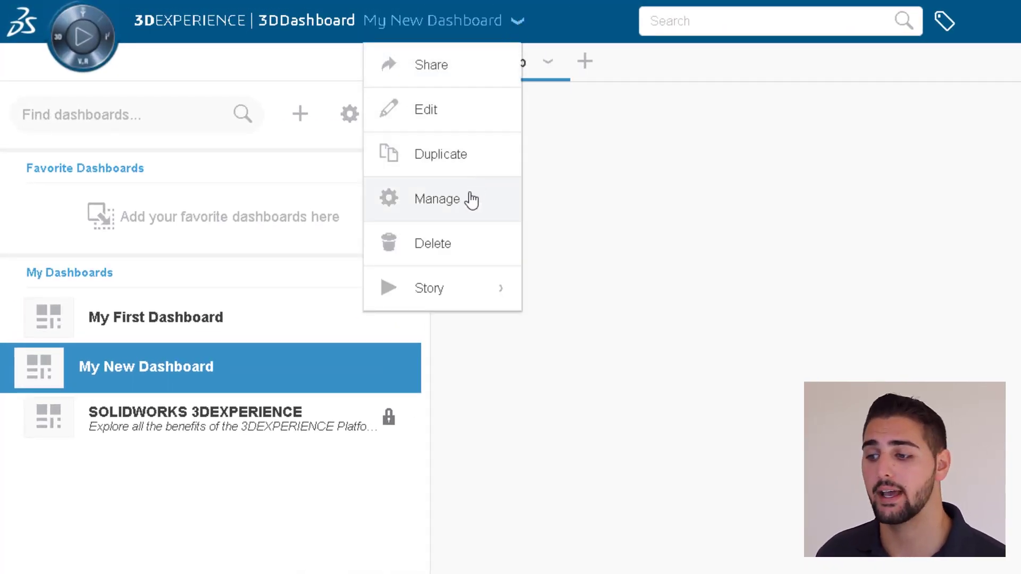
mouse_move(429, 288)
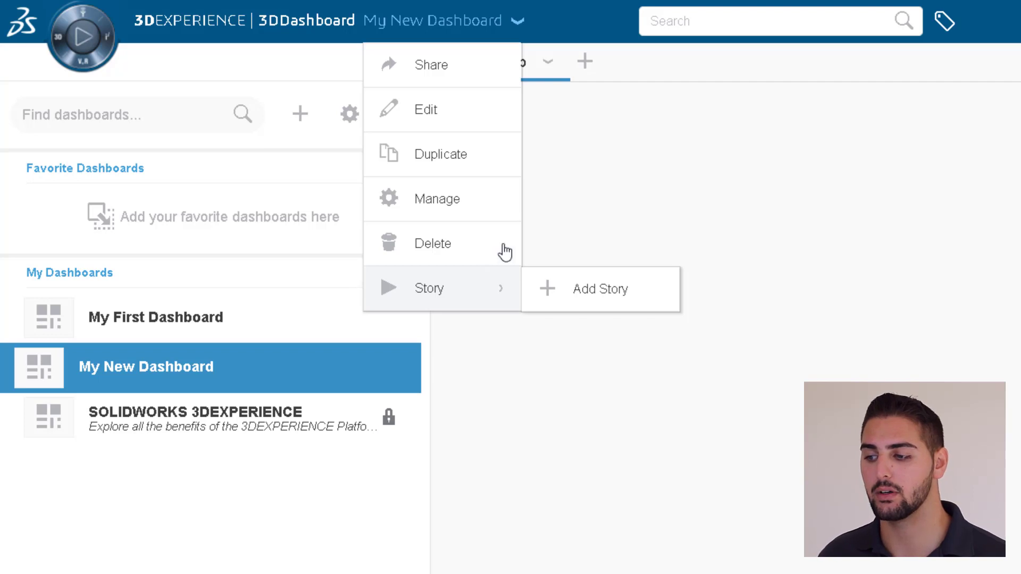
left_click(518, 20)
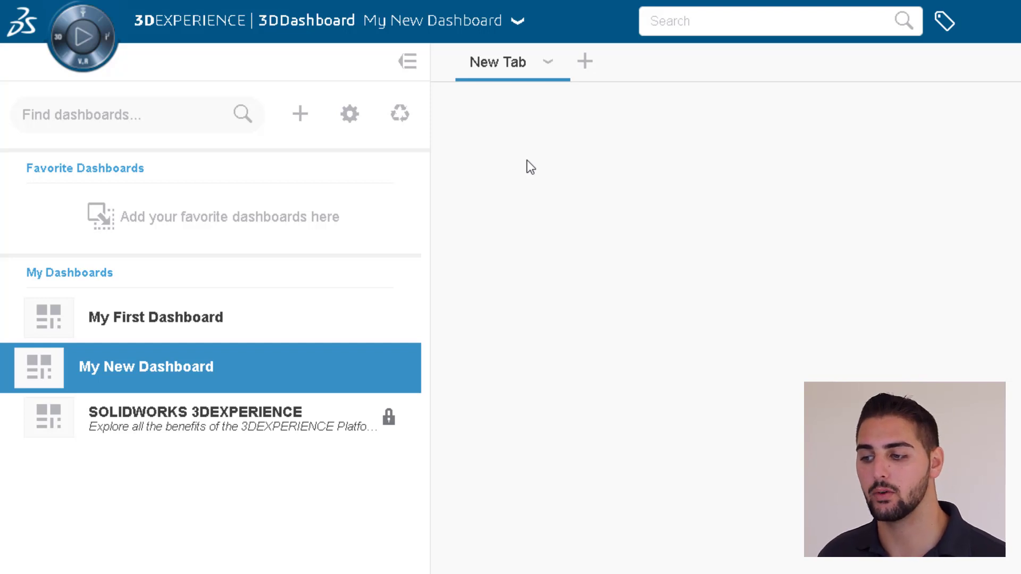
mouse_move(508, 167)
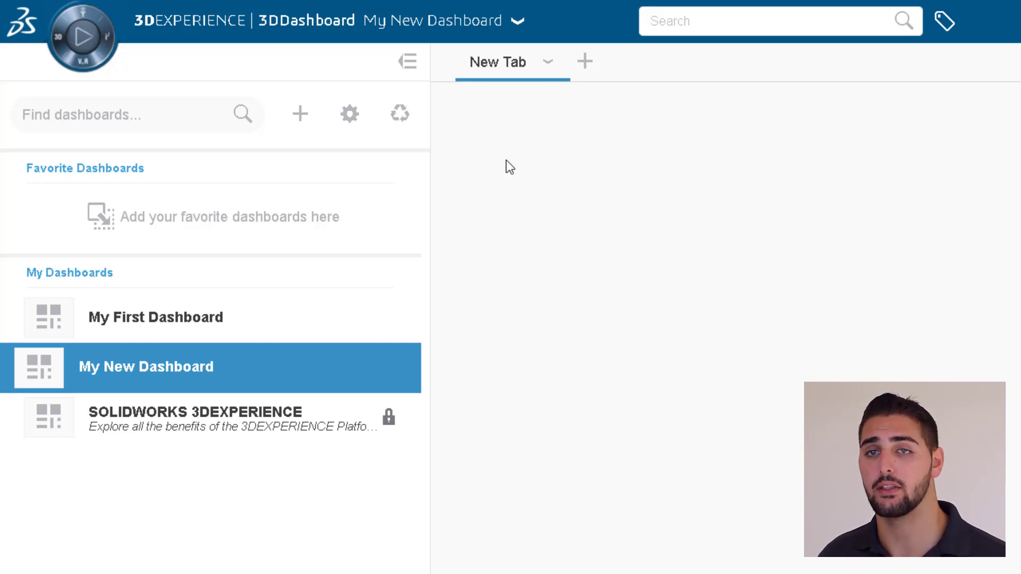
Step: Open the 3DCompass roles and apps panel over My New Dashboard
left_click(82, 37)
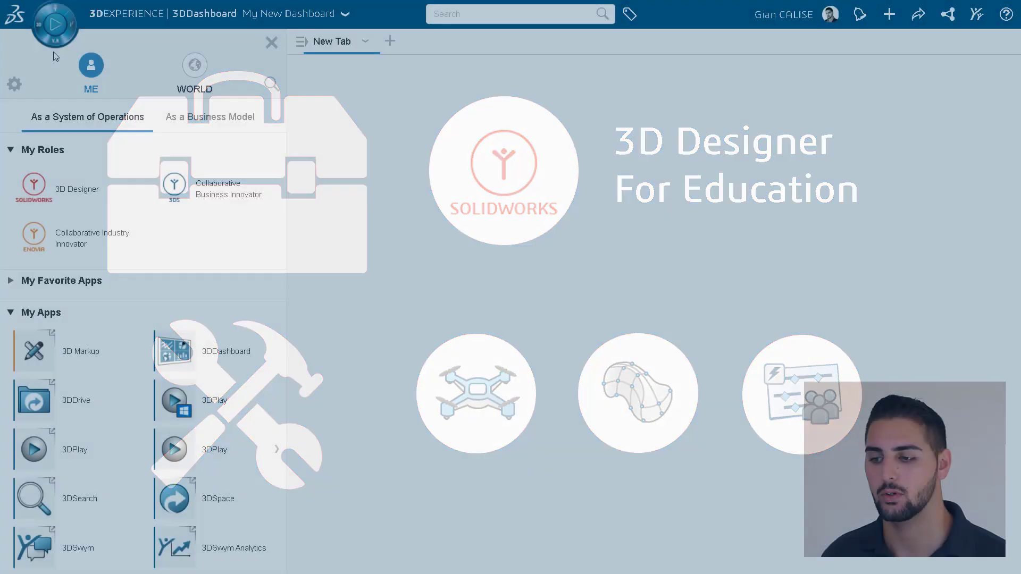
Step: Add xDesign and 3DDrive widgets side by side, then add blank New Tab 1
left_click(33, 188)
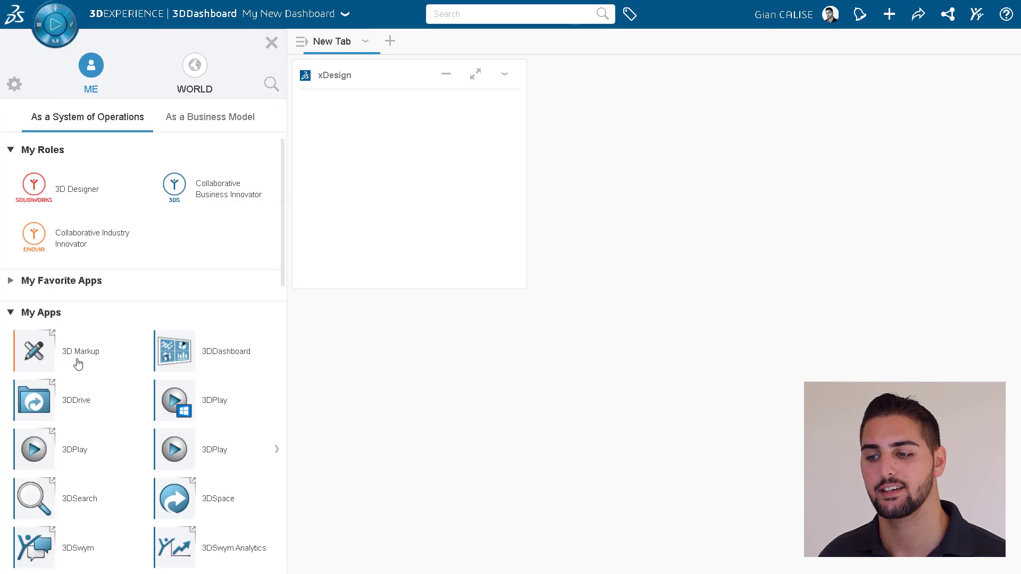
left_click(34, 400)
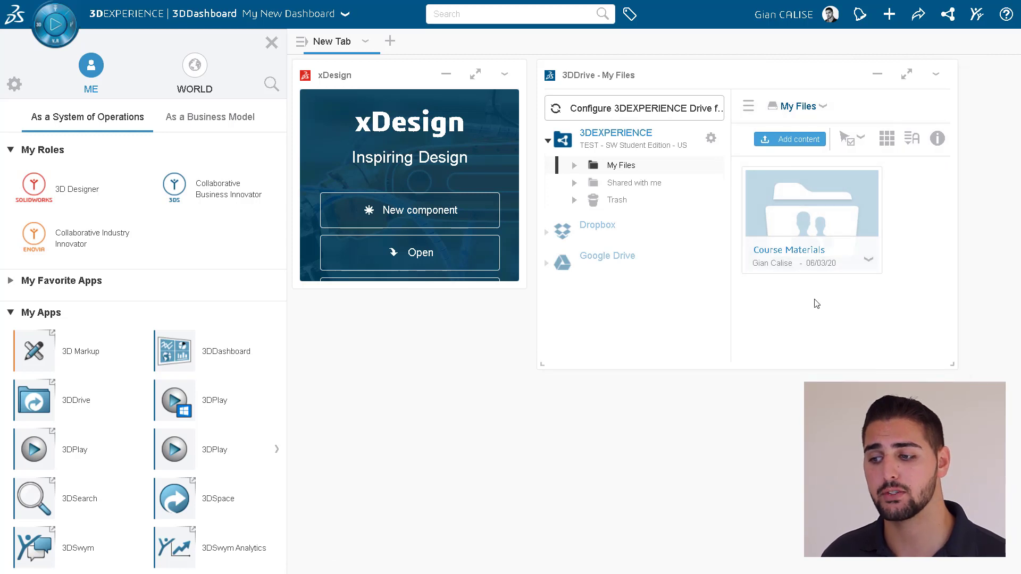
left_click(504, 73)
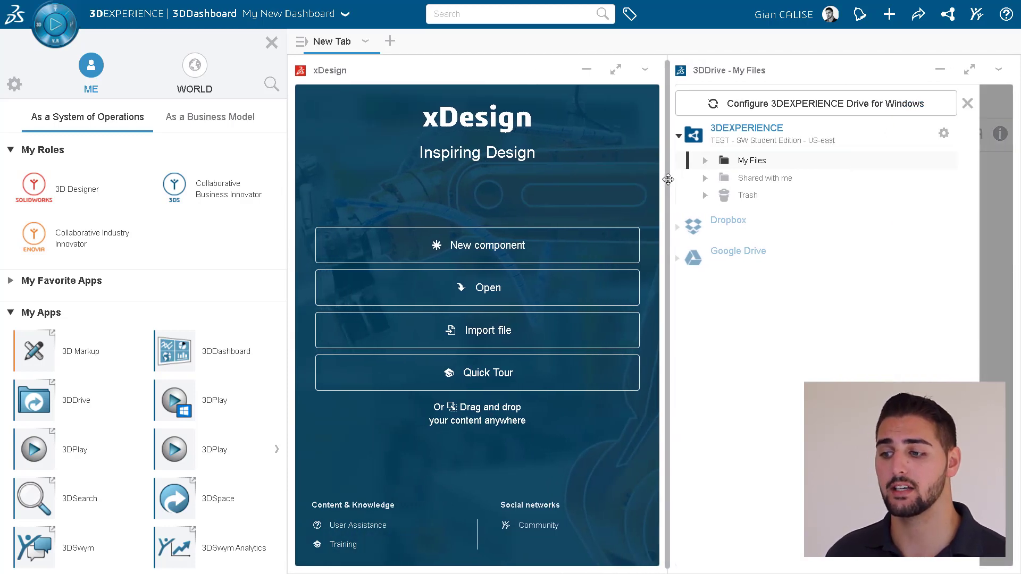
left_click(615, 69)
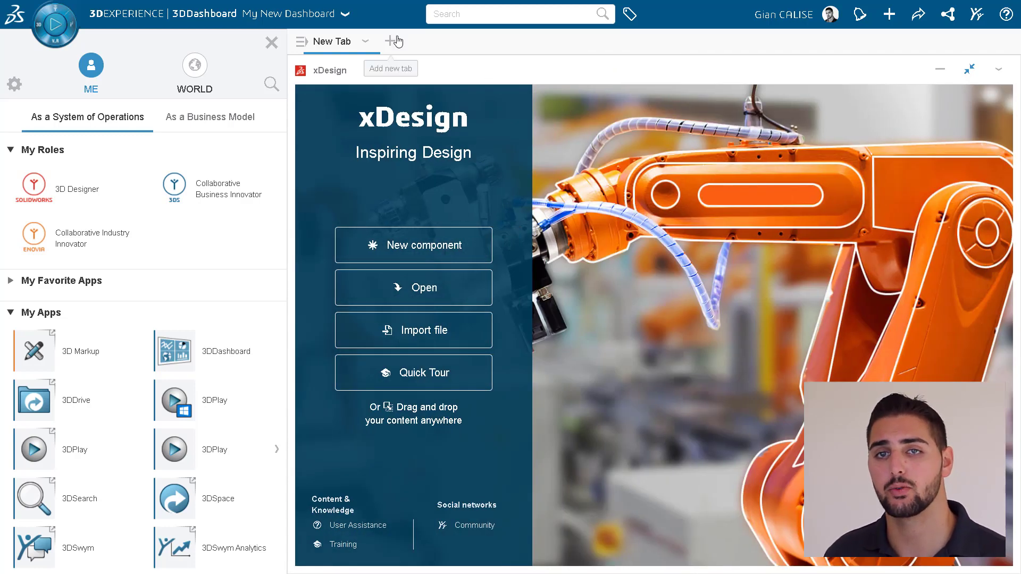
left_click(394, 41)
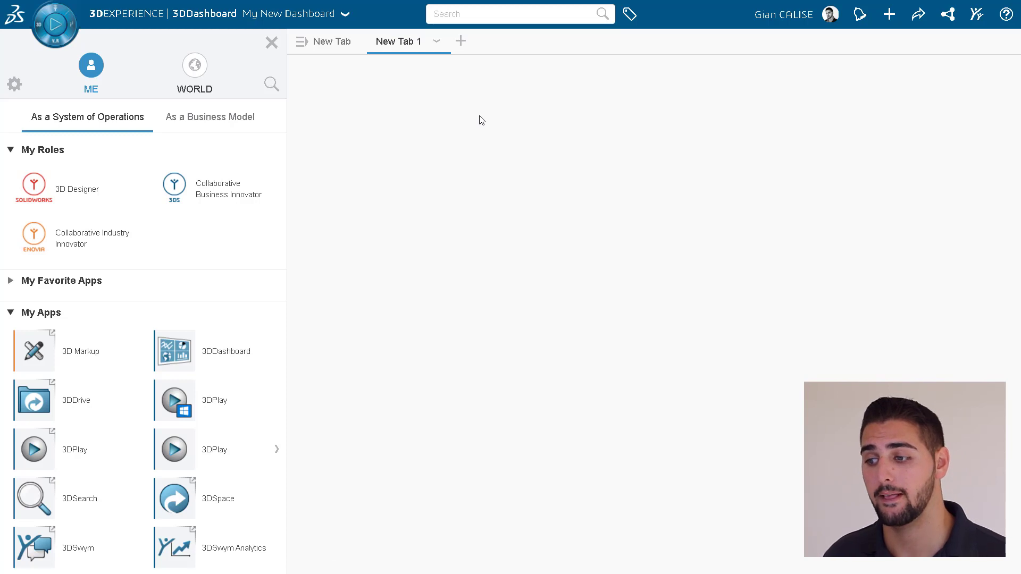